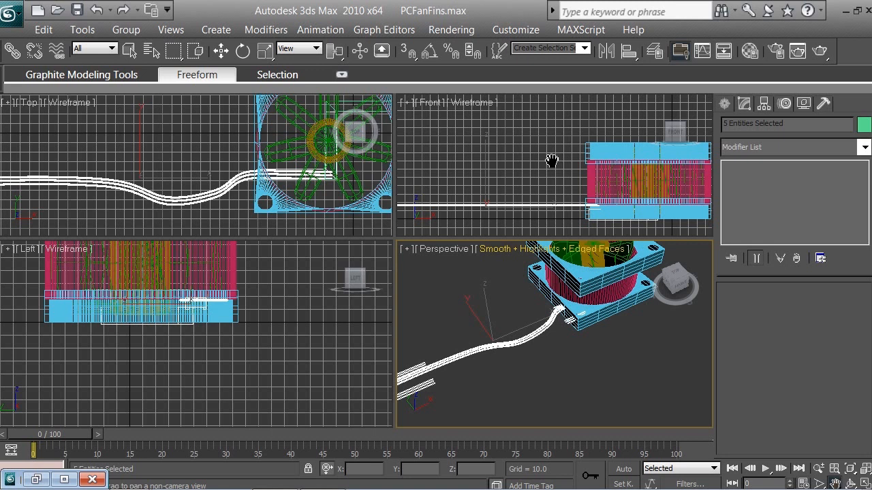
mouse_move(608, 237)
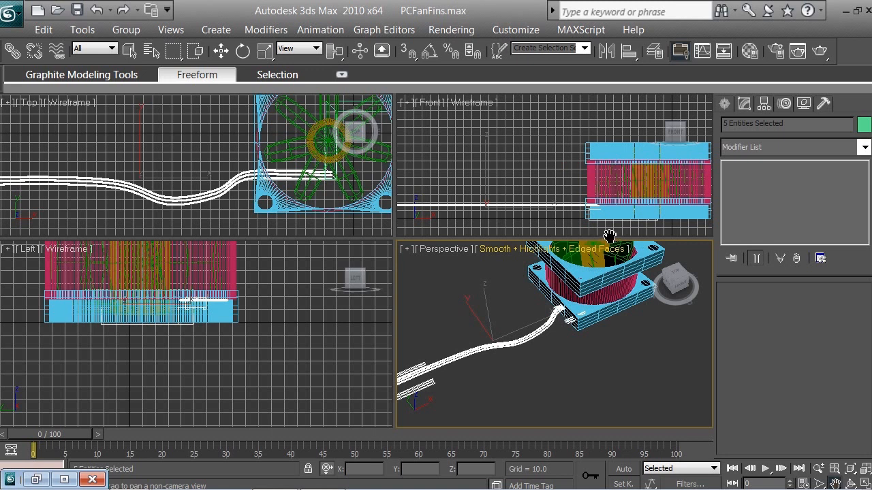
mouse_move(554, 148)
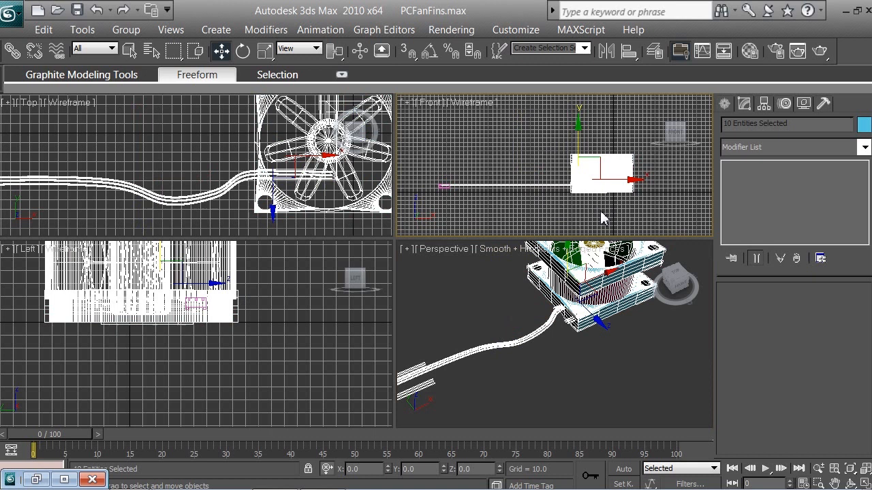
mouse_move(564, 321)
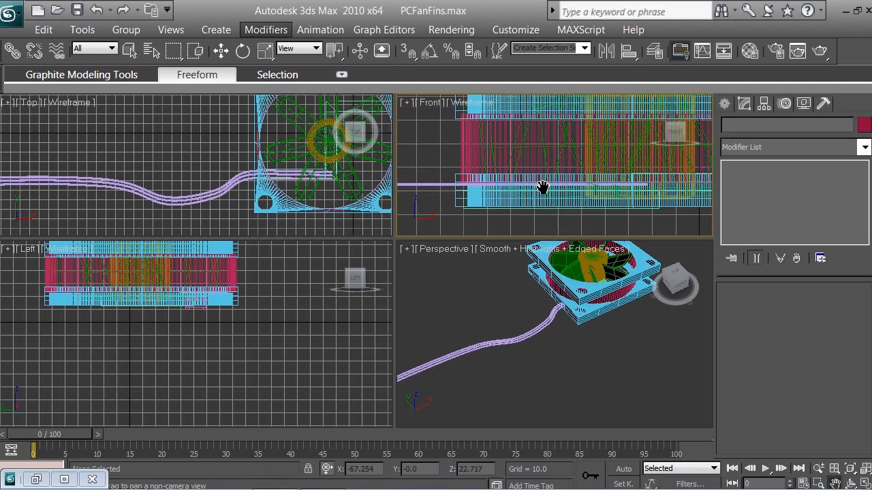
Step: Pan the Front view onto the wire-to-fan joint, then render the Perspective view
drag(543, 187, 567, 182)
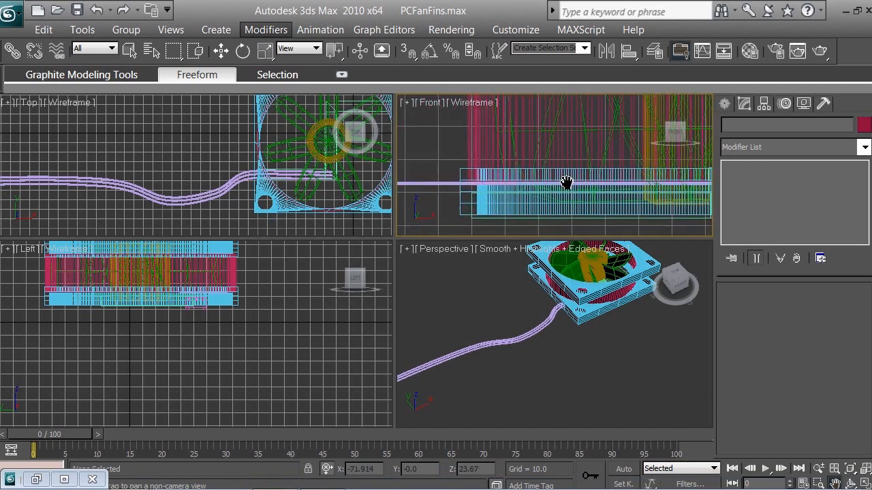
drag(567, 182, 497, 167)
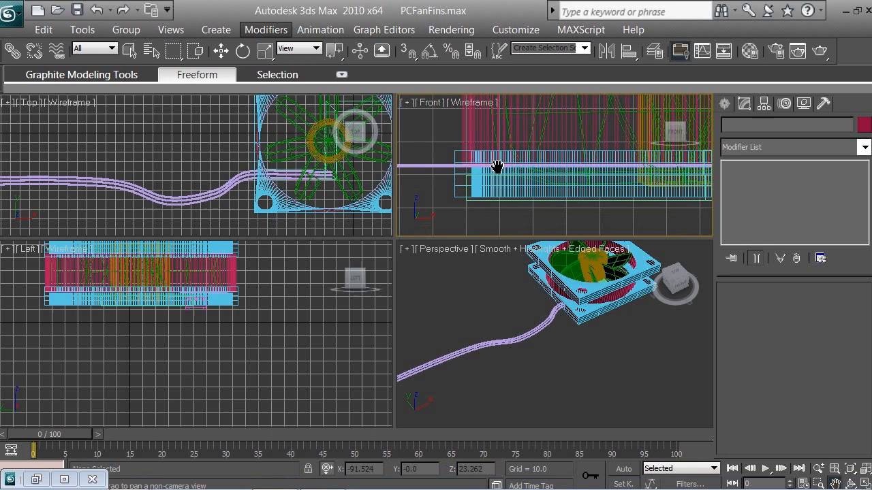
drag(497, 167, 502, 189)
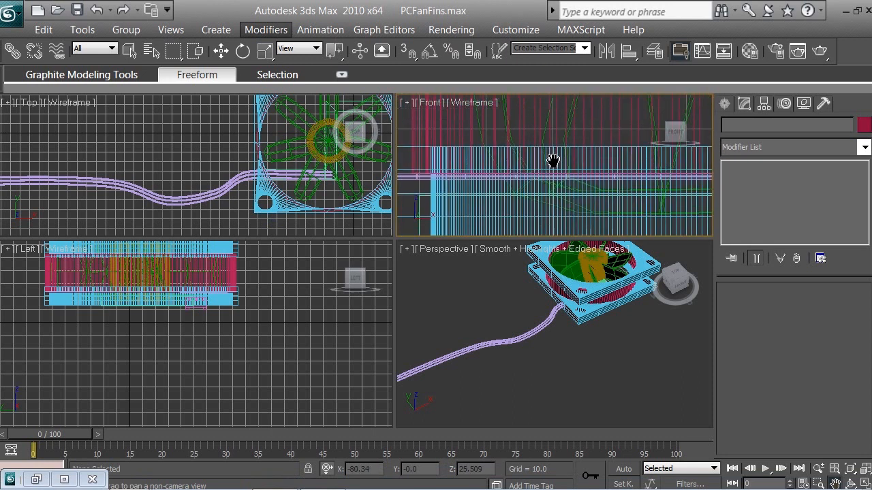
drag(553, 162, 525, 177)
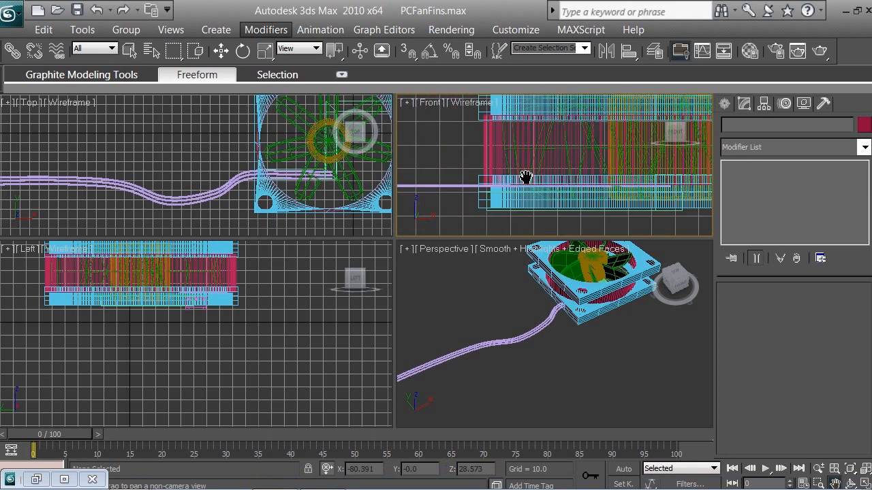
drag(525, 177, 523, 169)
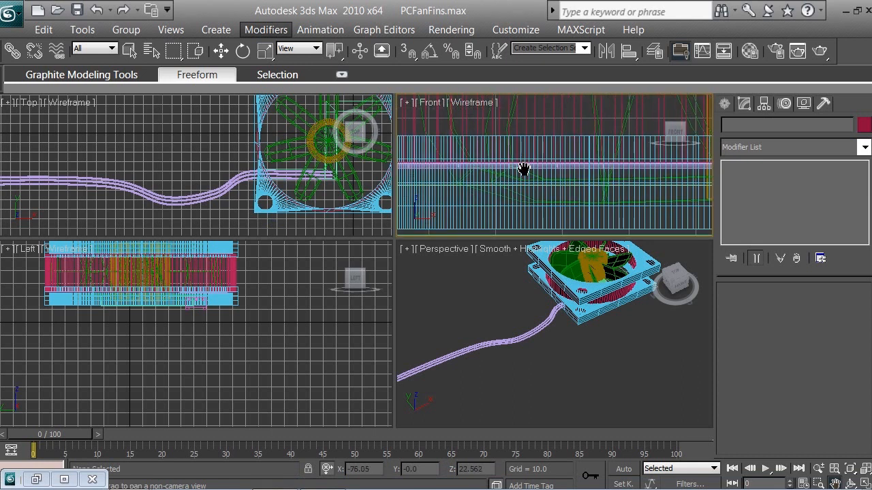
drag(524, 169, 563, 180)
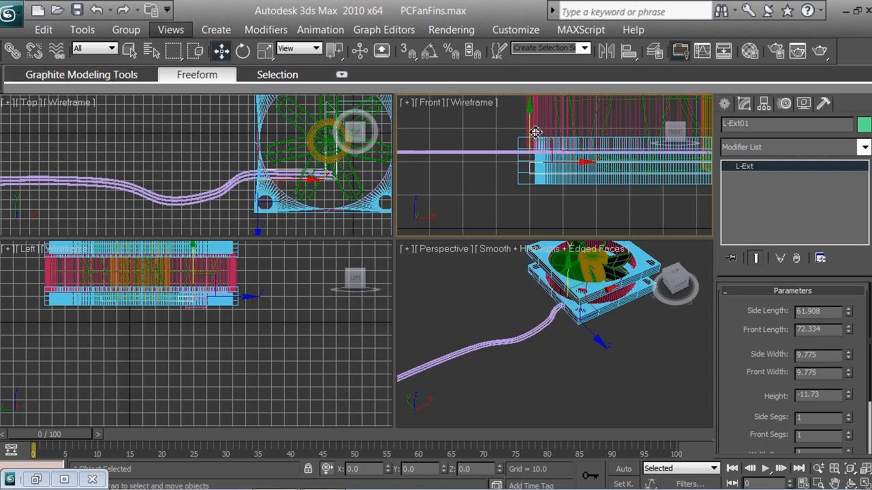
drag(535, 132, 532, 128)
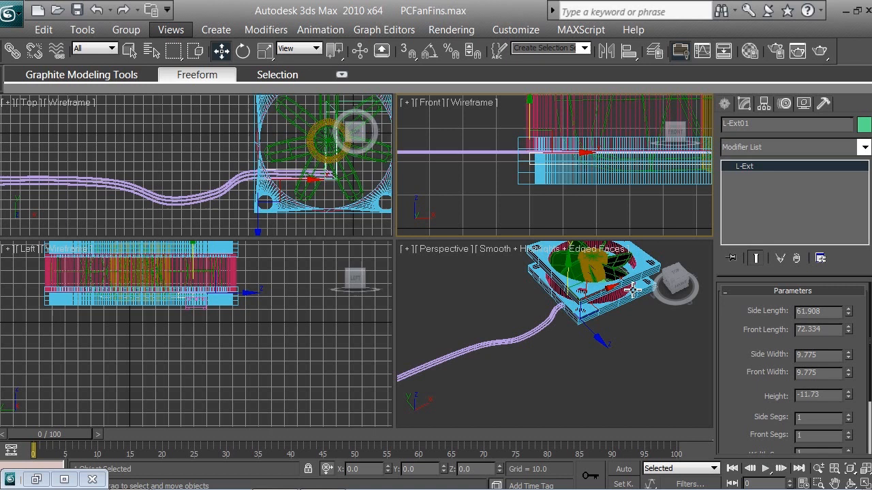
mouse_move(504, 145)
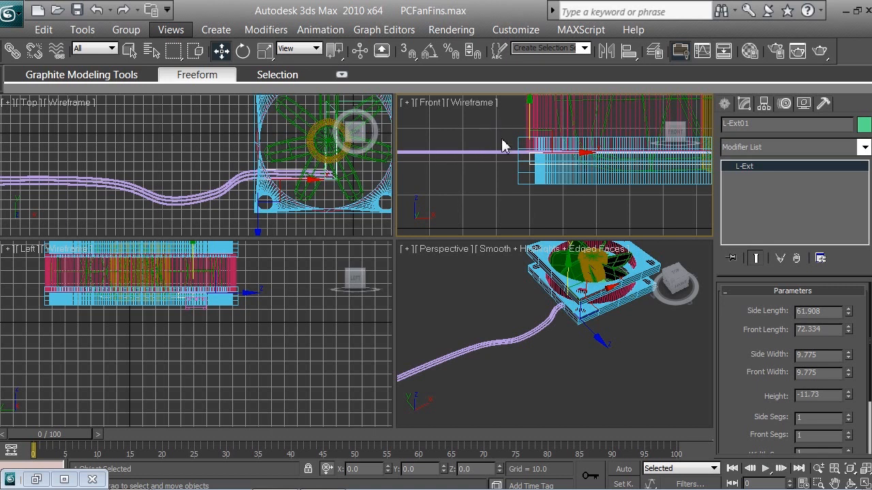
mouse_move(646, 349)
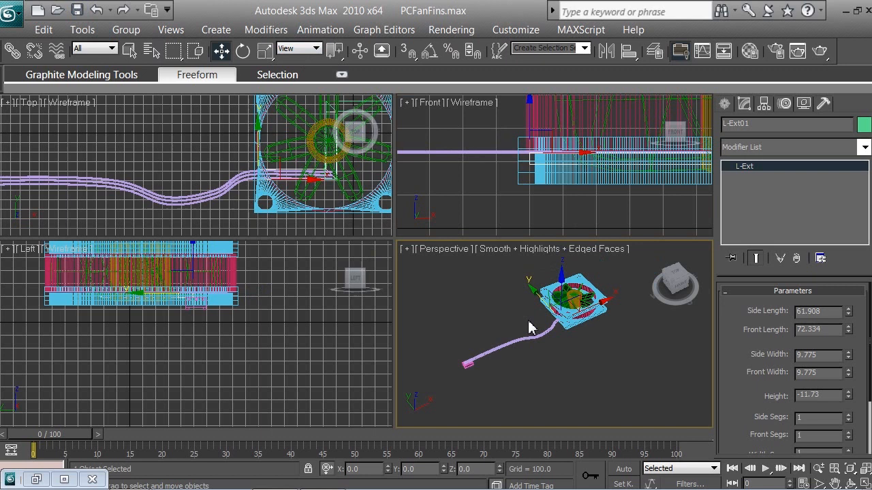
mouse_move(525, 316)
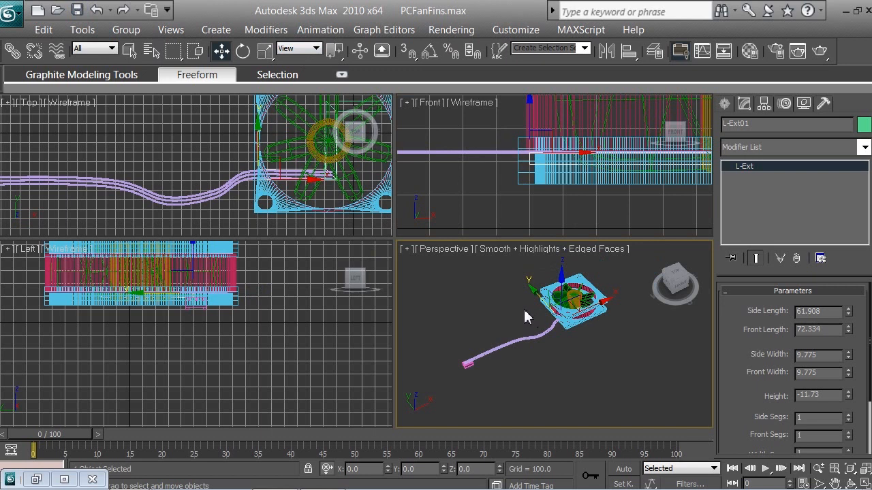
mouse_move(504, 318)
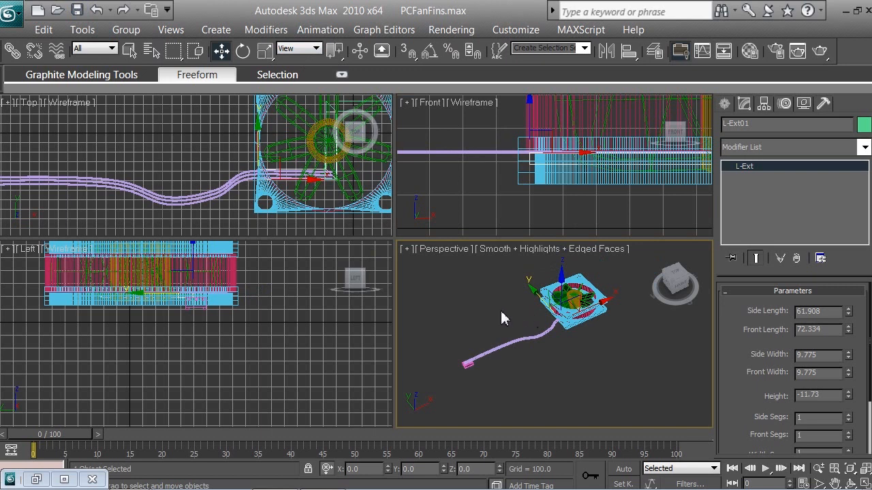
mouse_move(501, 318)
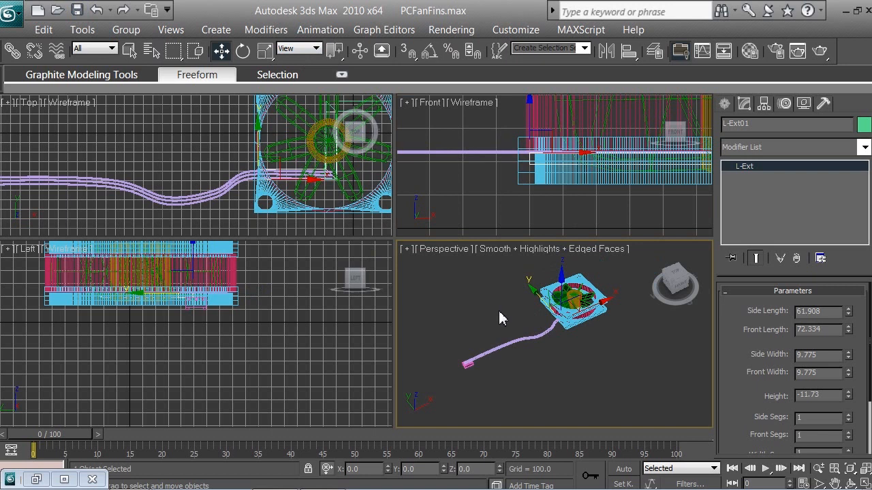
mouse_move(516, 313)
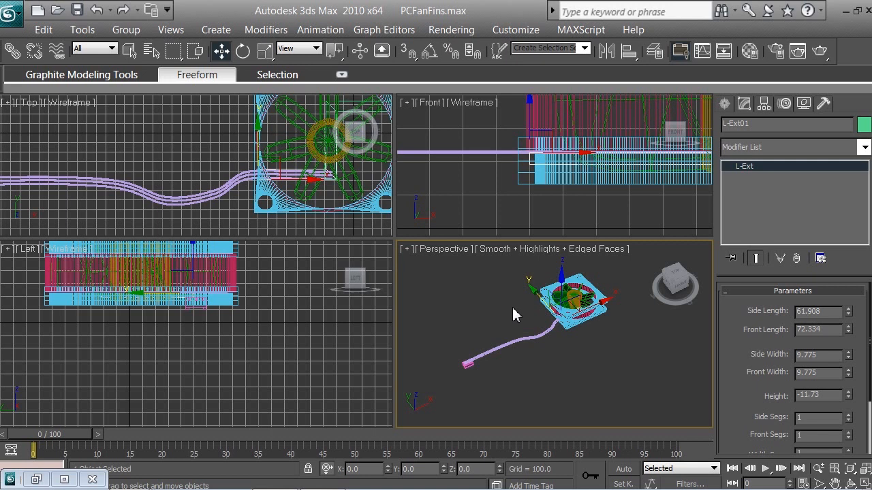
mouse_move(435, 325)
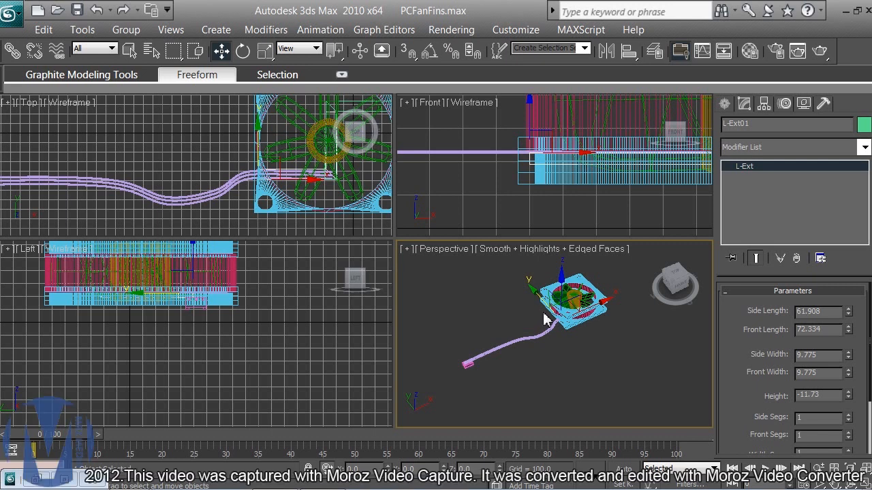
mouse_move(787, 386)
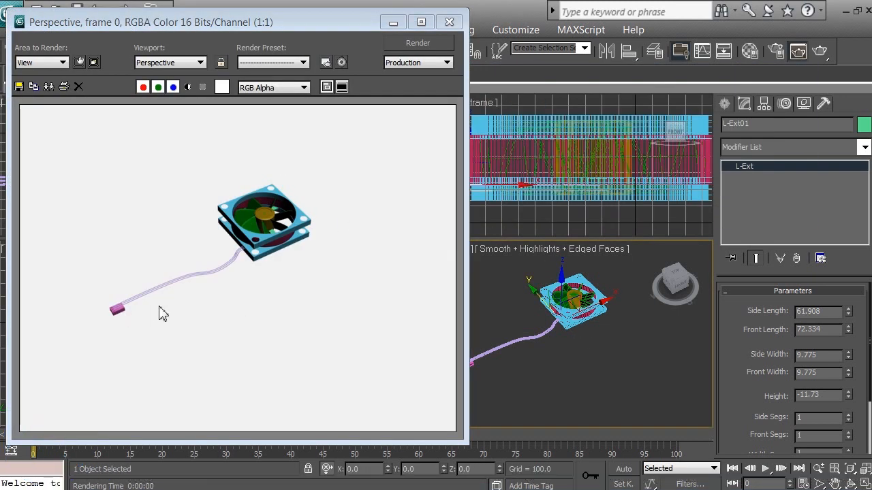
mouse_move(378, 81)
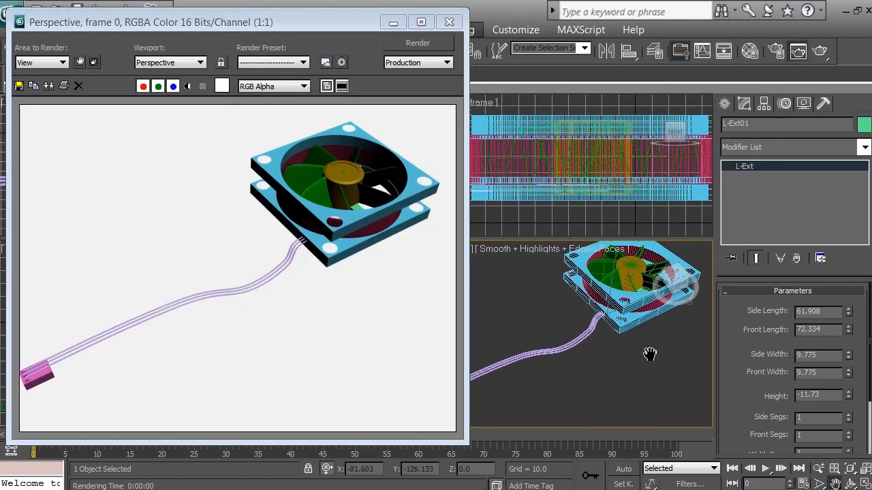
click(448, 21)
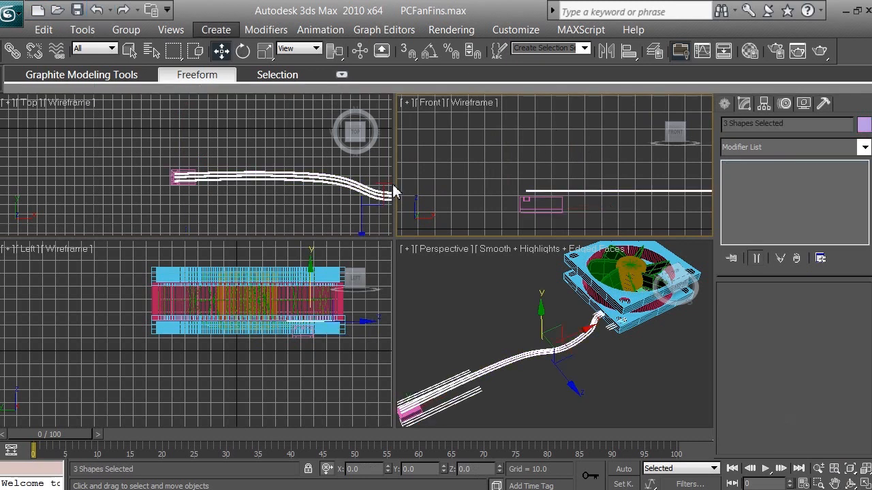
Step: Close the Rendered Frame Window to return to the wire and connector viewports
click(541, 200)
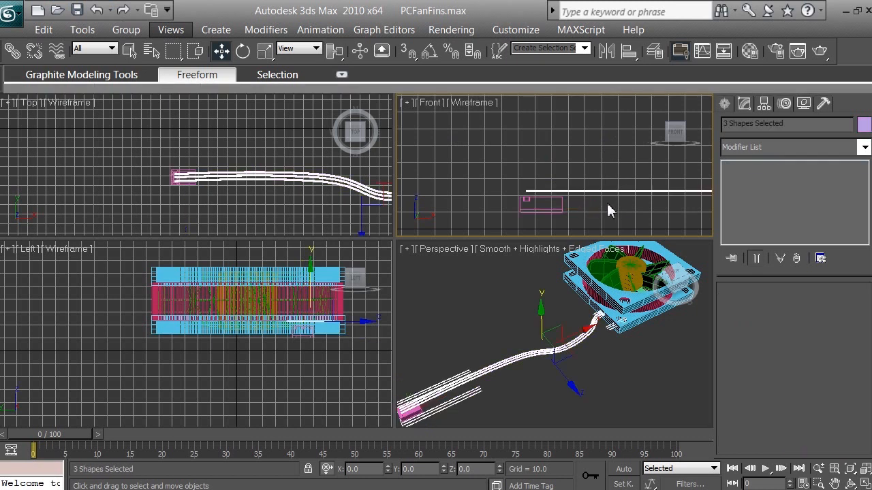
mouse_move(34, 51)
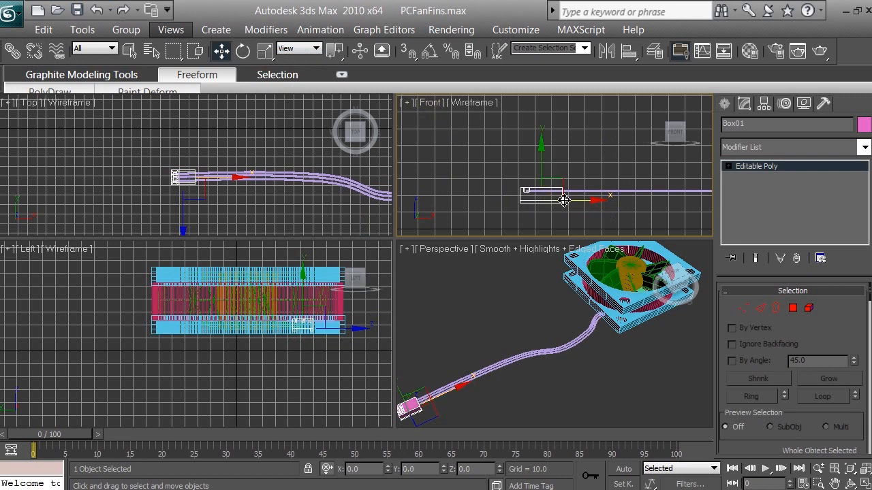
Step: Select the three wire strands, then pick an item from the main menu bar
click(623, 218)
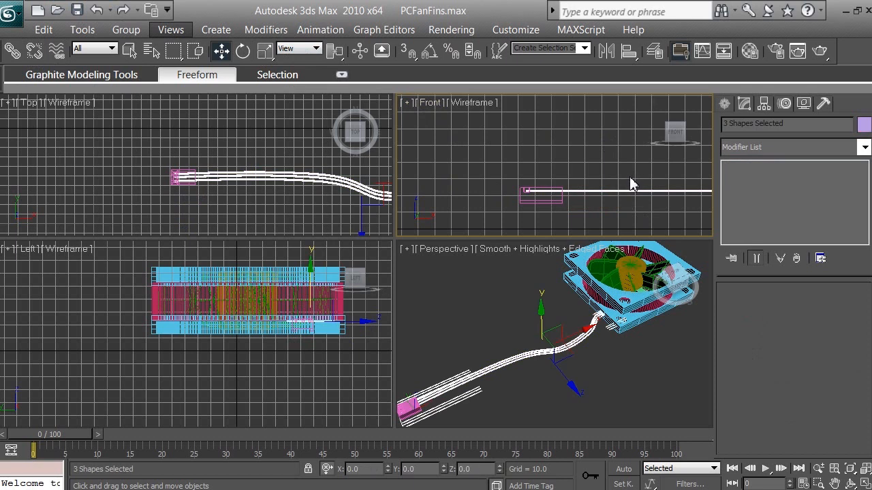
mouse_move(625, 204)
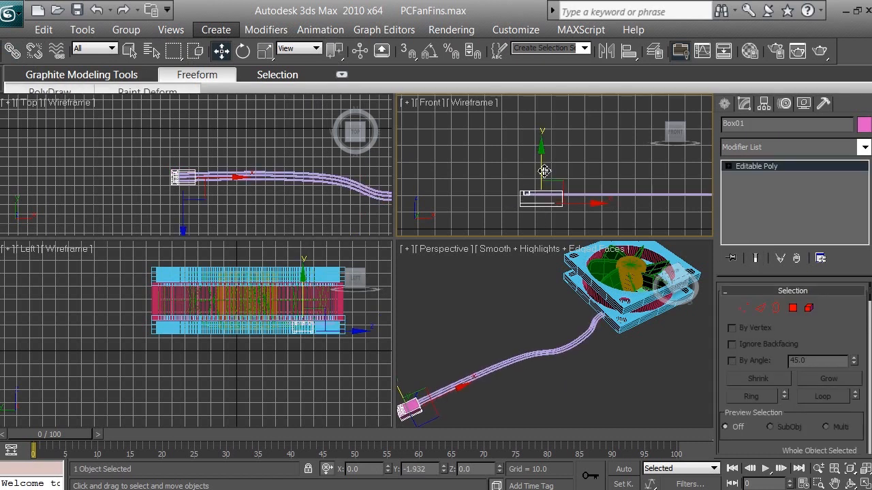
click(98, 12)
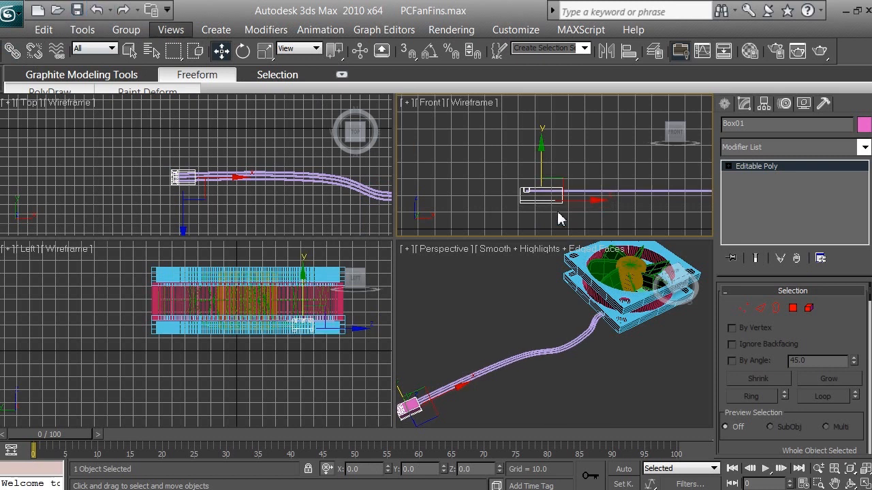
mouse_move(577, 338)
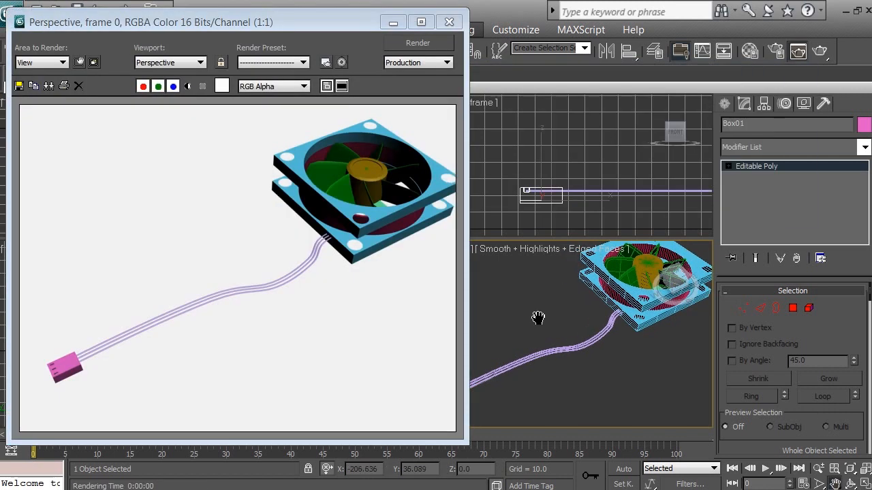
mouse_move(448, 22)
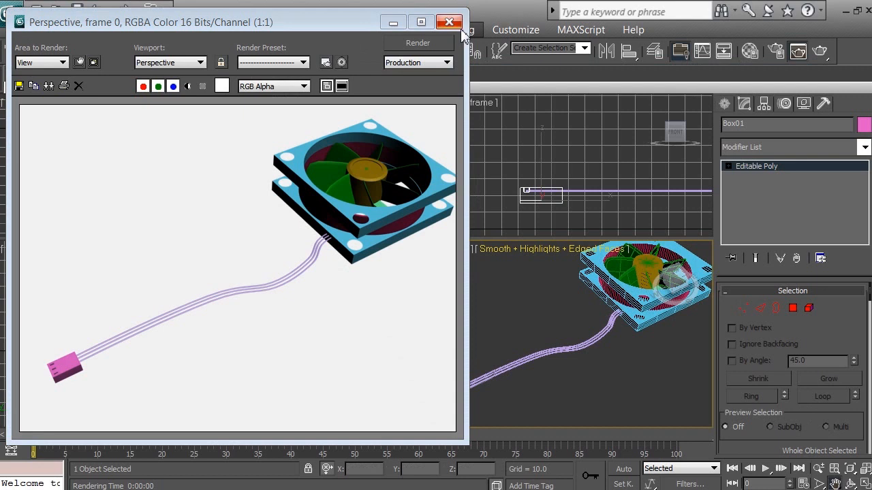
Step: Re-render the Perspective view showing the fan, three-strand cable and repositioned pink connector
click(443, 22)
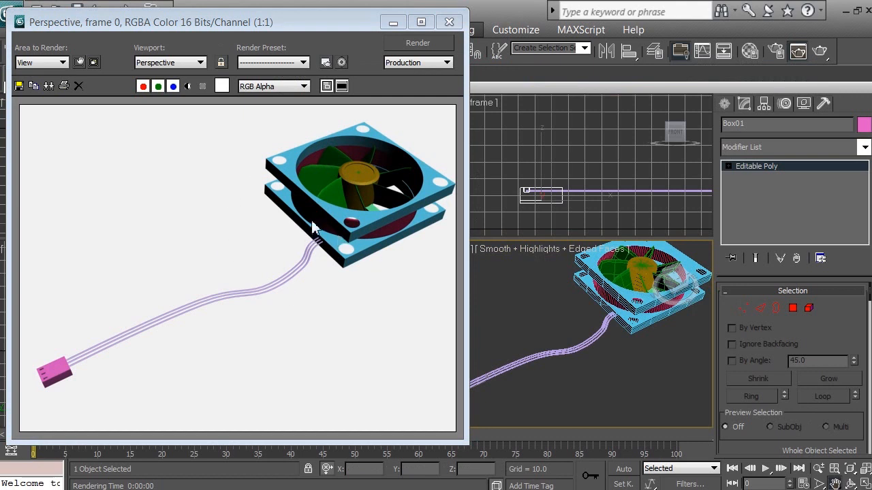
mouse_move(221, 302)
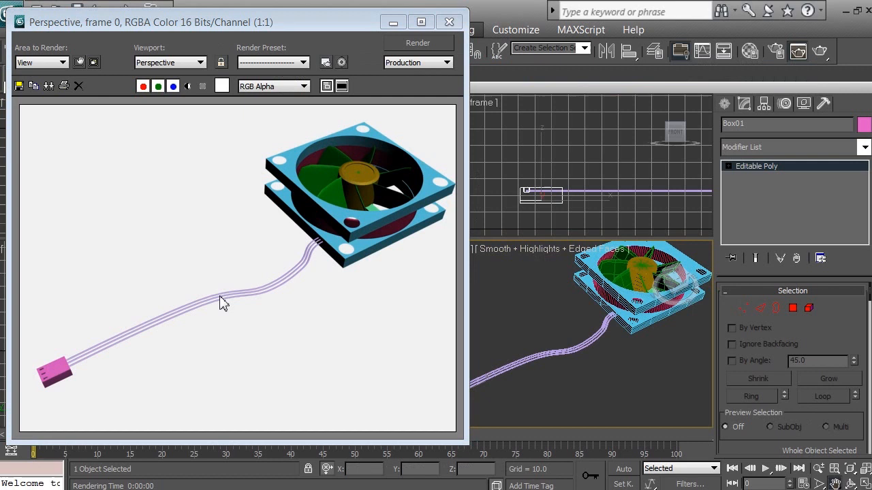